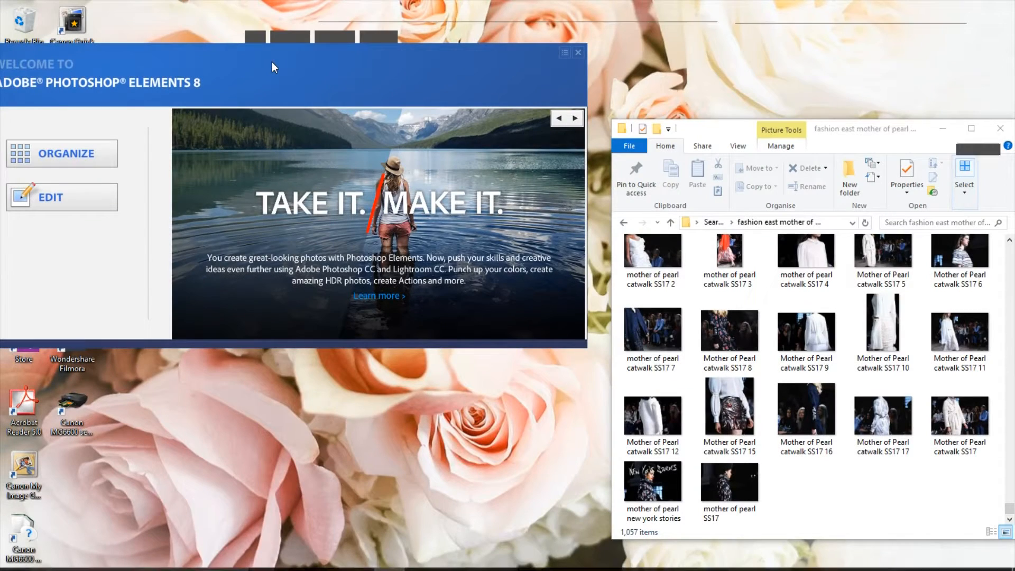
Step: Launch the Editor from the Welcome screen and bring the catwalk photo folder forward
{"action": "left_click", "coordinate": [389, 559]}
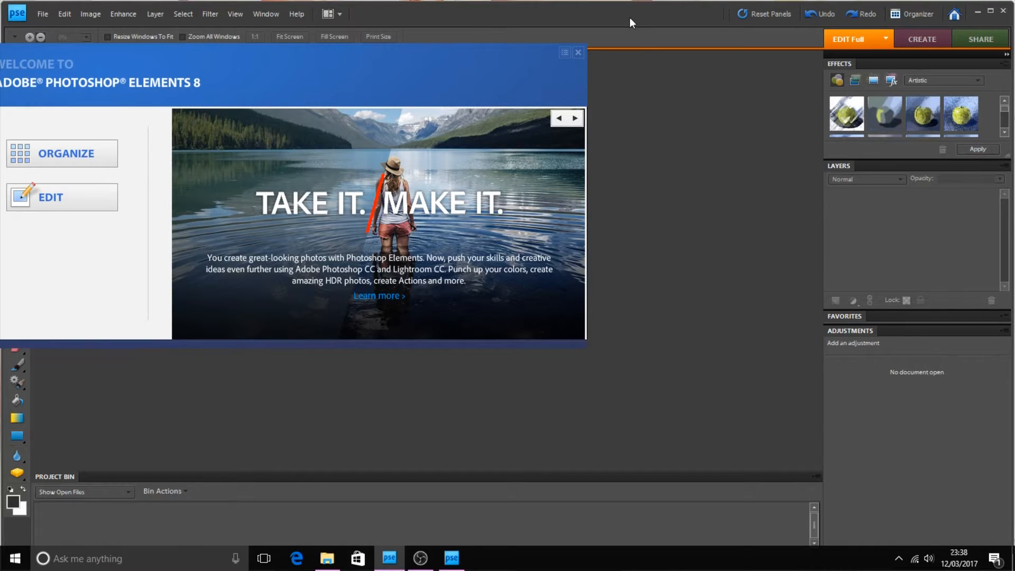
{"action": "left_click", "coordinate": [578, 52]}
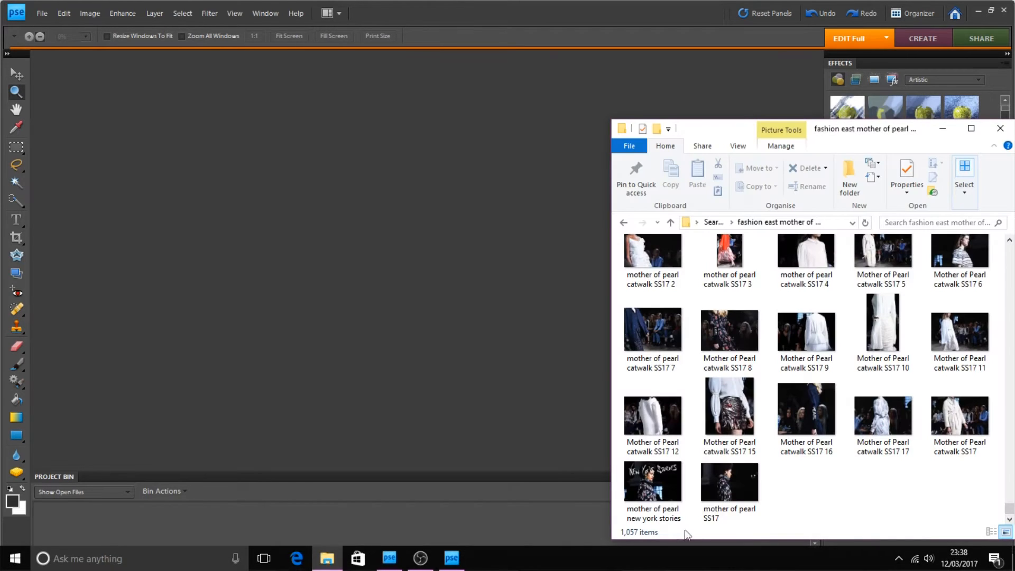
Step: Open mother of pearl SS17.jpg with Adobe Photoshop Elements from its right-click menu
{"action": "right_click", "coordinate": [729, 482]}
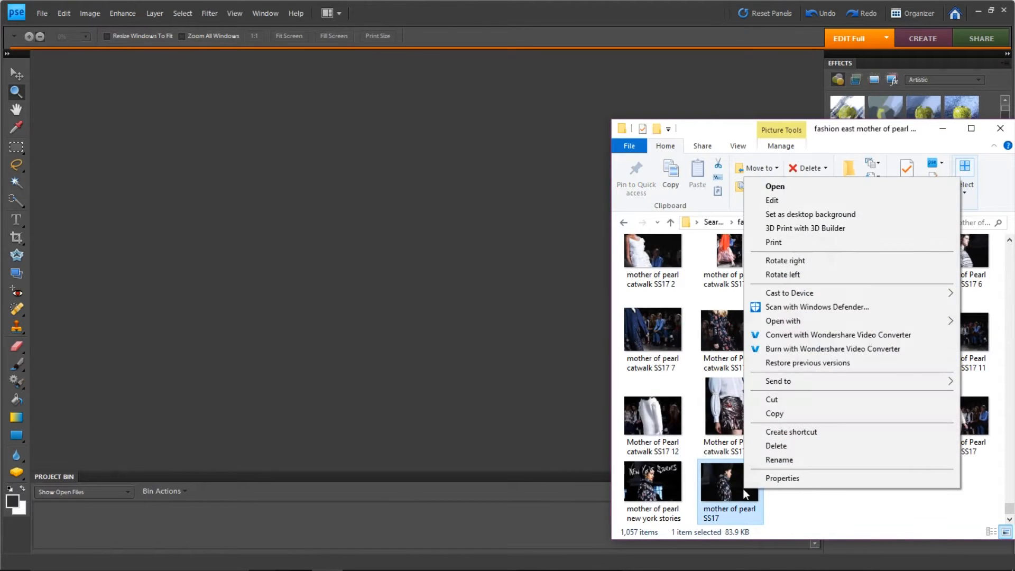
{"action": "mouse_move", "coordinate": [784, 260]}
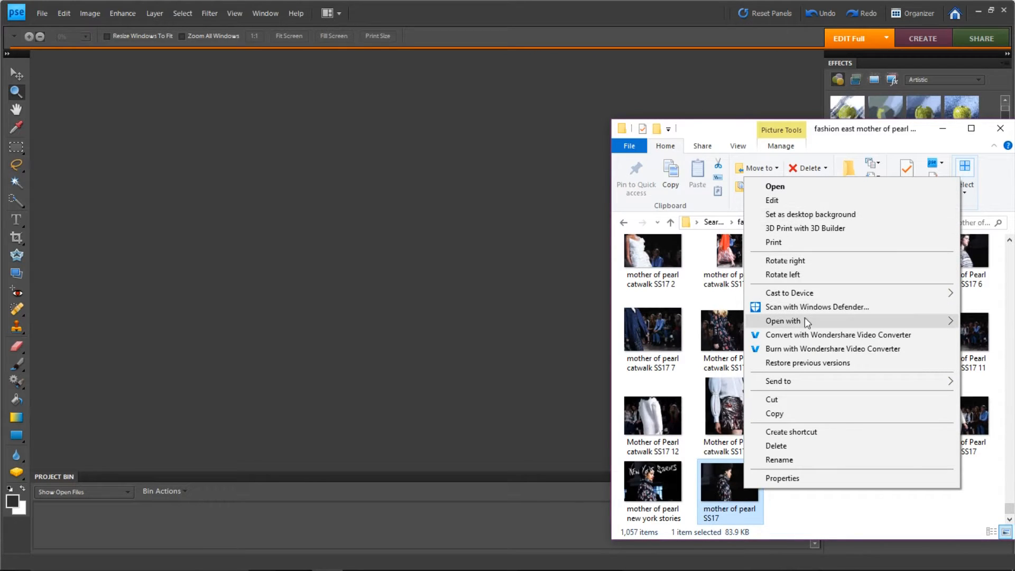
{"action": "left_click", "coordinate": [783, 321]}
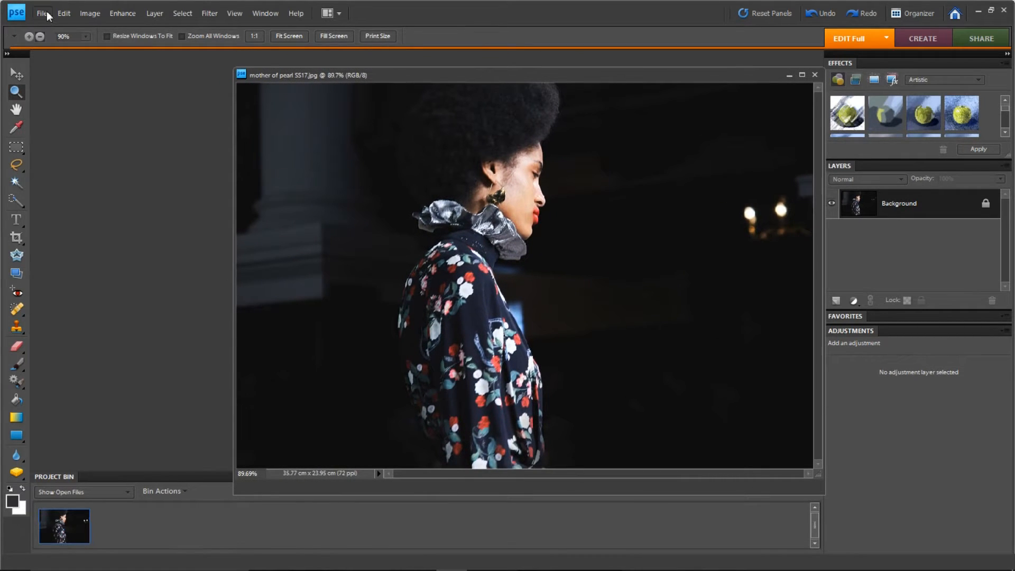
Step: Import the handwritten 'New York Stories' page from the WIA scanner as a colour picture
{"action": "left_click", "coordinate": [42, 12]}
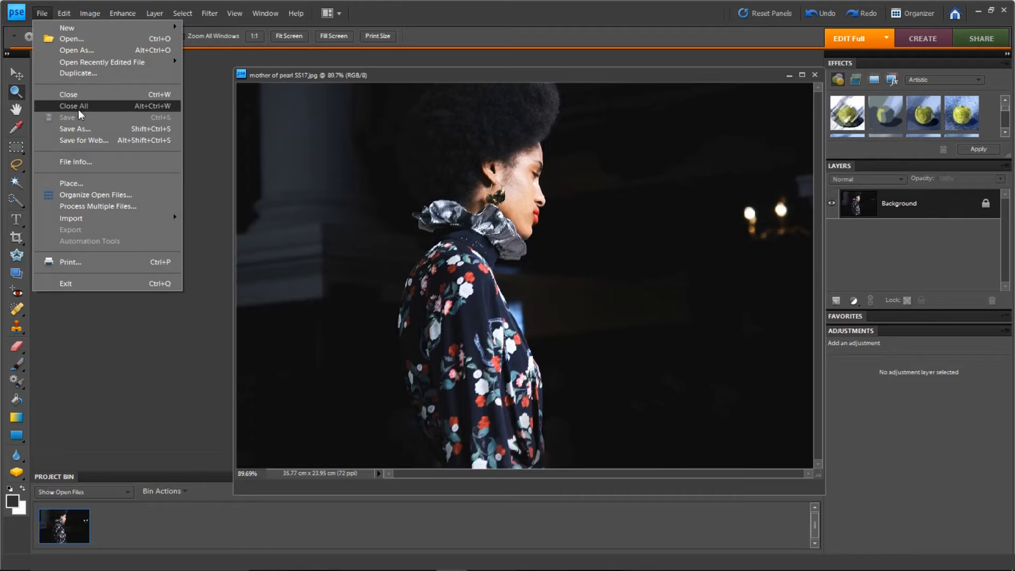
{"action": "mouse_move", "coordinate": [71, 218]}
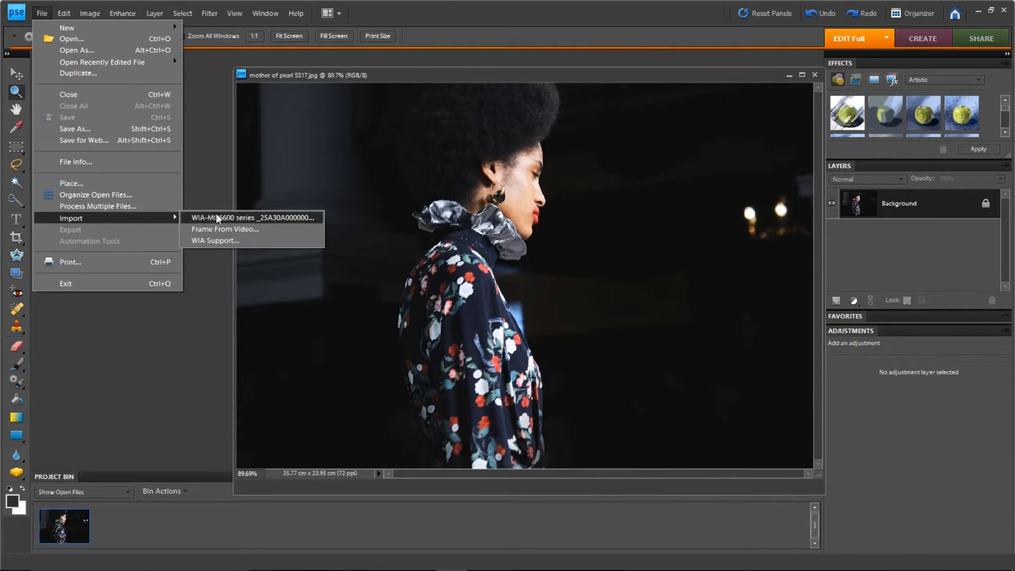
{"action": "left_click", "coordinate": [227, 220]}
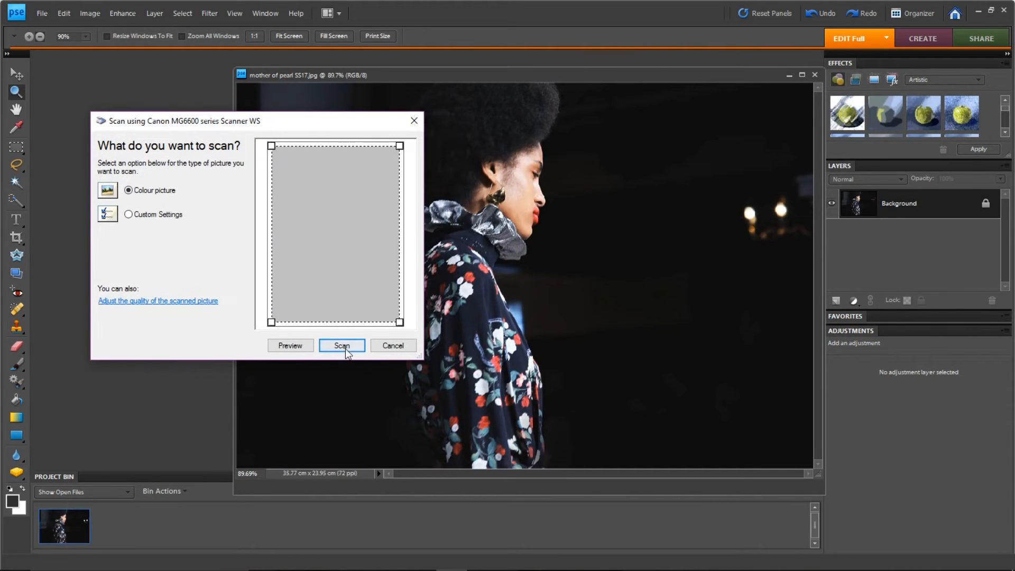
{"action": "left_click", "coordinate": [341, 345]}
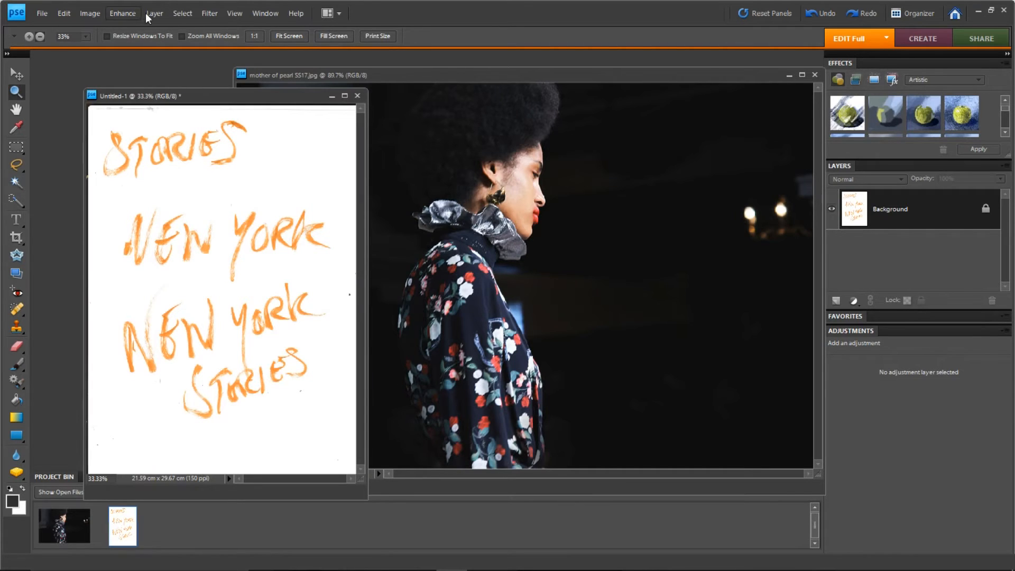
Step: Remove the scan's colour and add a Levels layer with black input at 162
{"action": "left_click", "coordinate": [154, 13]}
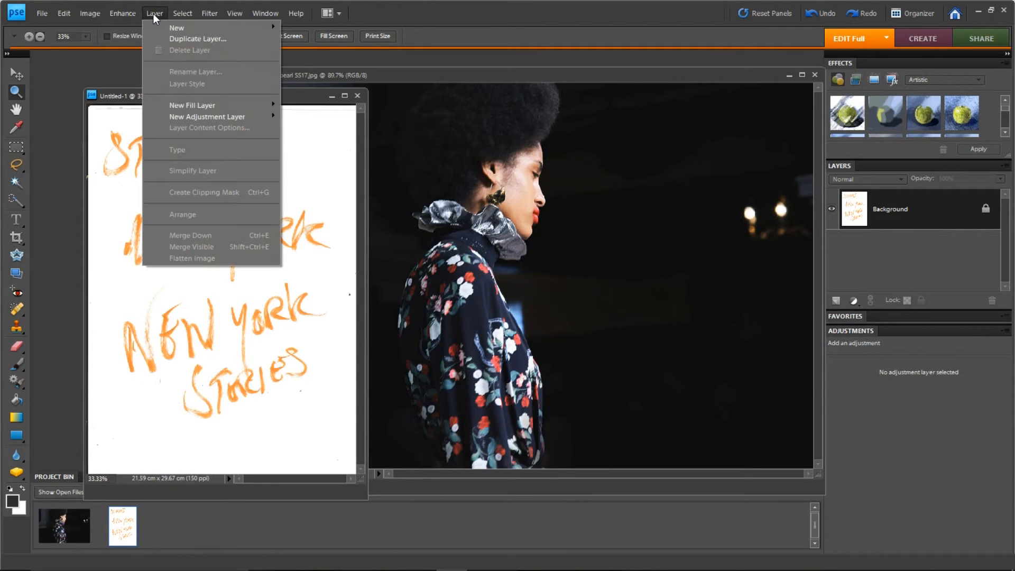
{"action": "left_click", "coordinate": [122, 12]}
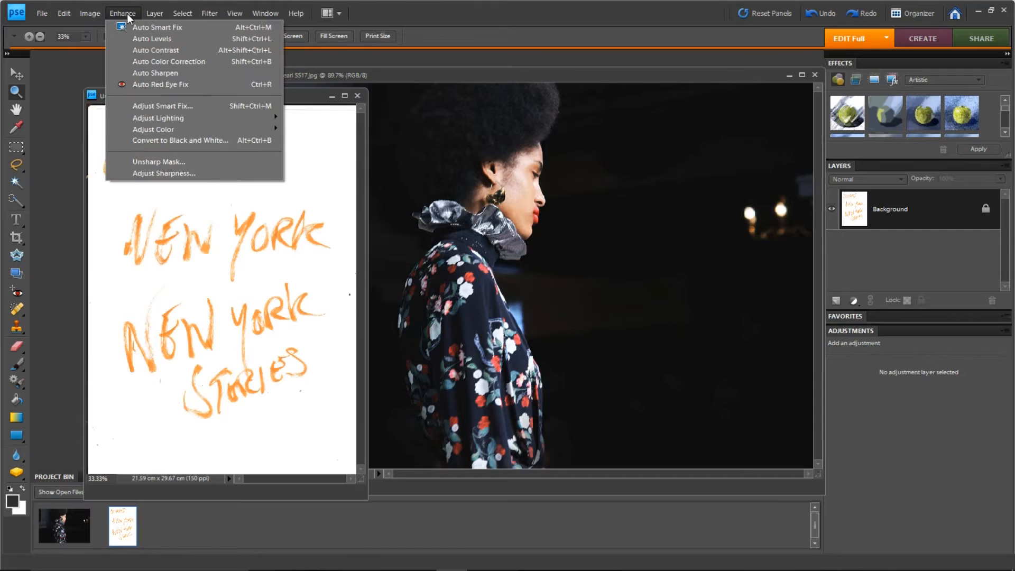
{"action": "mouse_move", "coordinate": [154, 129]}
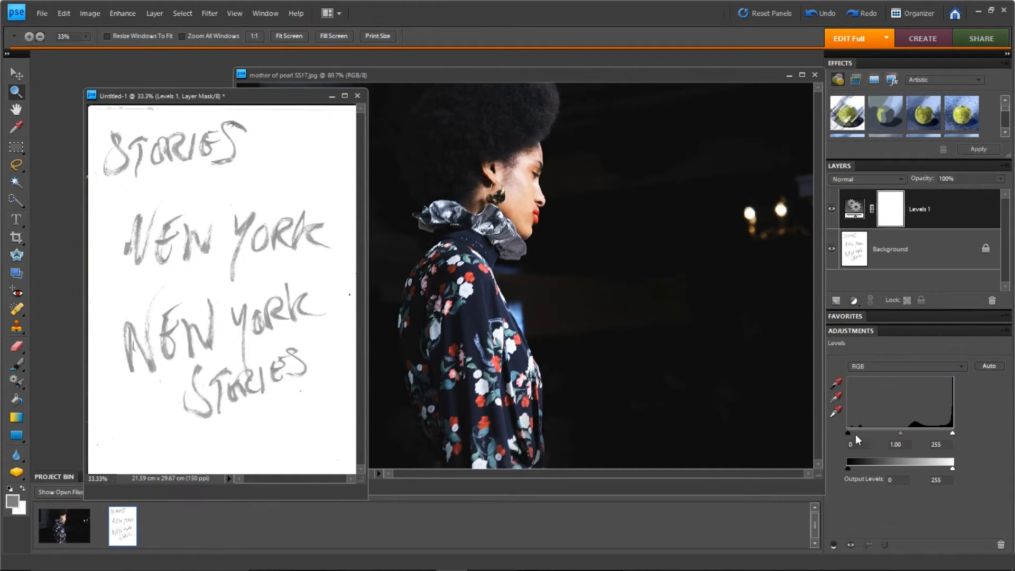
{"action": "left_click_drag", "start_coordinate": [848, 432], "coordinate": [889, 432]}
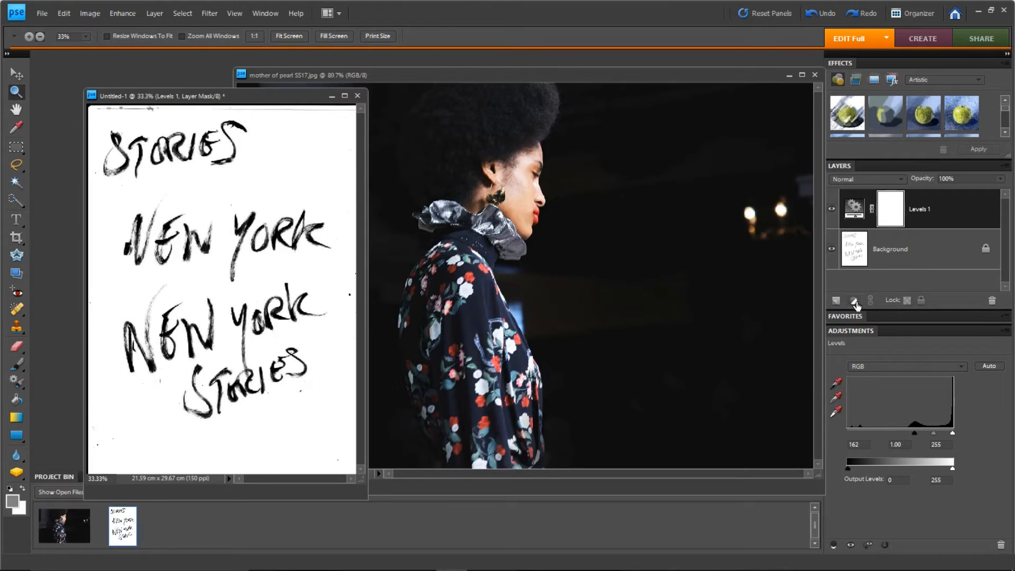
Step: Add an Invert adjustment layer, merge visible layers, and pick the Lasso tool
{"action": "left_click", "coordinate": [853, 299]}
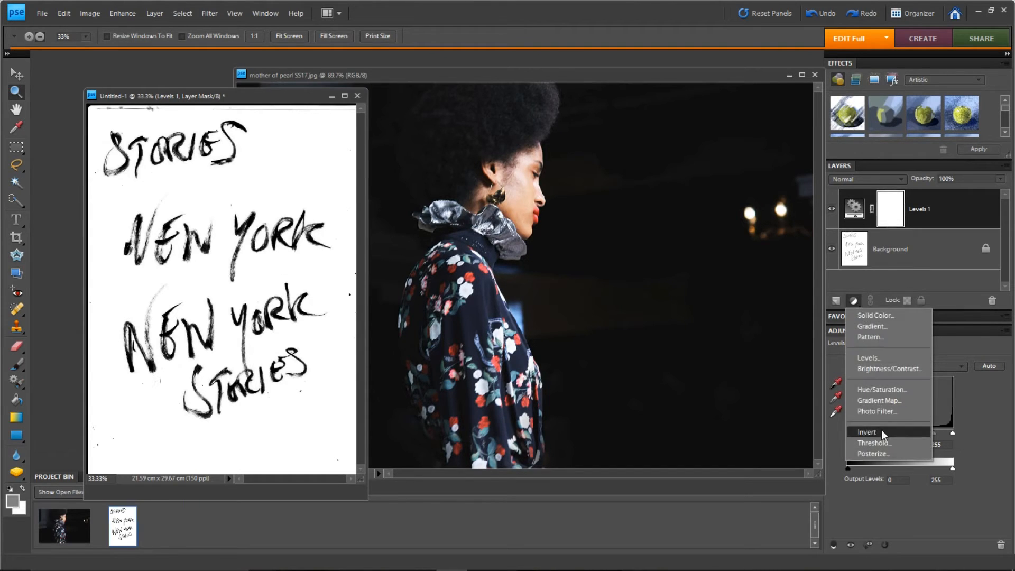
{"action": "left_click", "coordinate": [866, 432]}
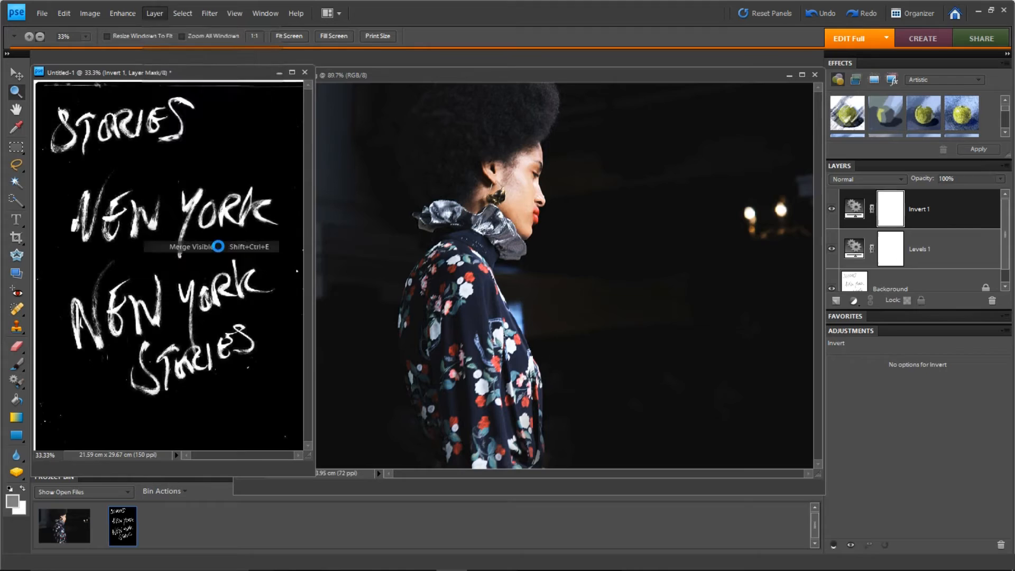
{"action": "left_click", "coordinate": [188, 245]}
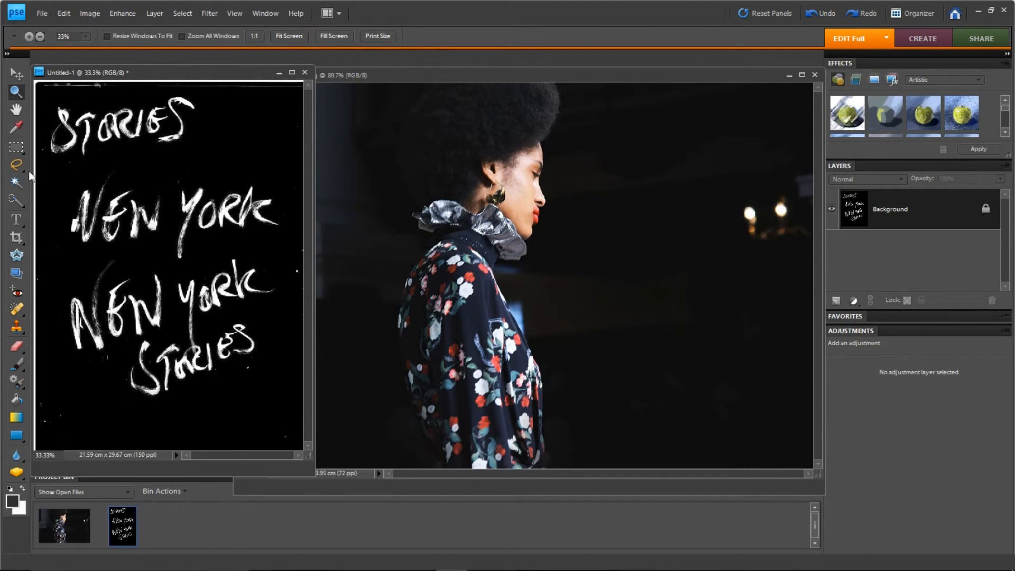
{"action": "left_click", "coordinate": [16, 164]}
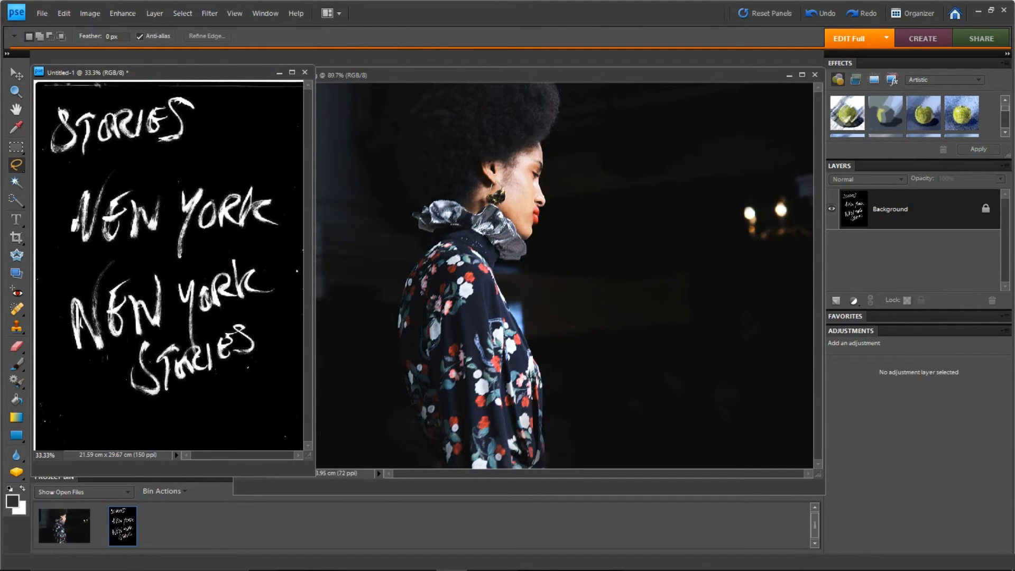
{"action": "mouse_move", "coordinate": [69, 265]}
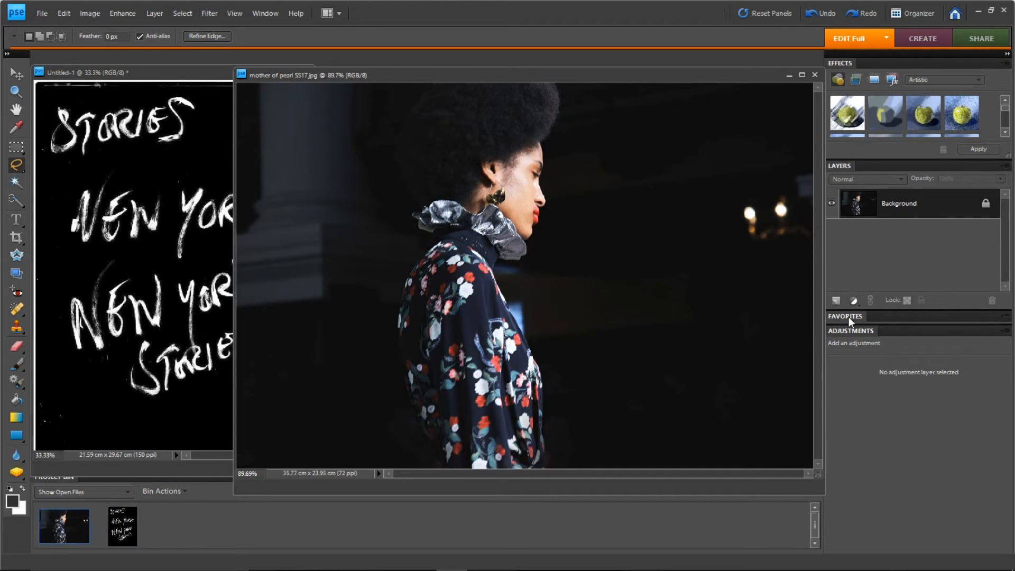
{"action": "left_click", "coordinate": [846, 317]}
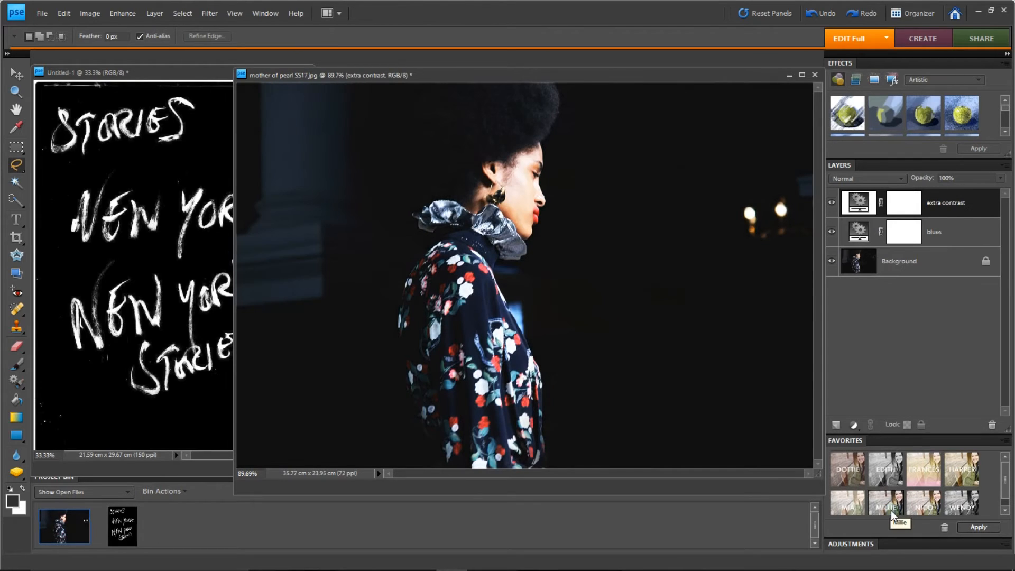
{"action": "mouse_move", "coordinate": [886, 469]}
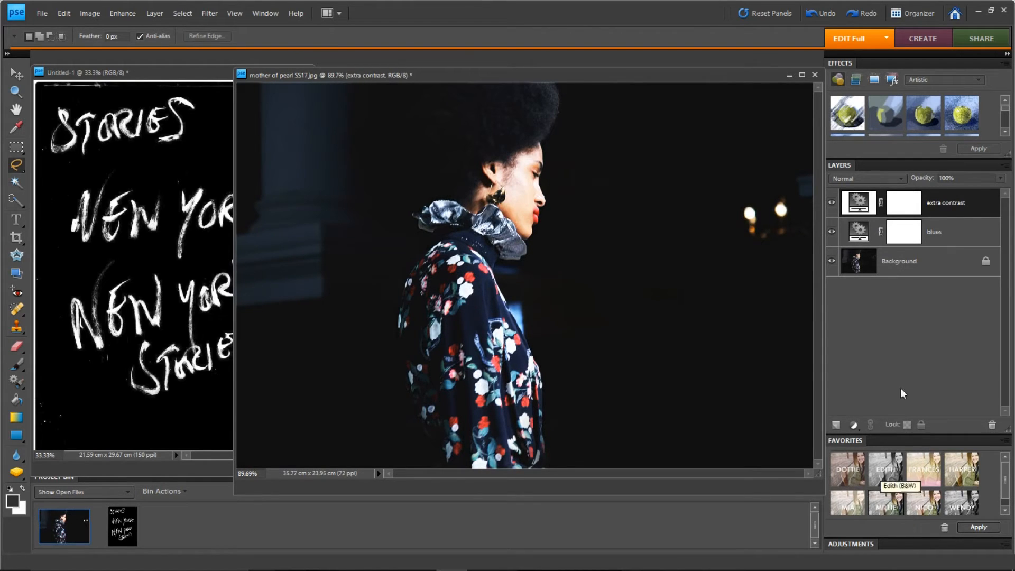
Step: Select the extra contrast layer and raise its contrast to 47, brightness 9
{"action": "left_click", "coordinate": [858, 231]}
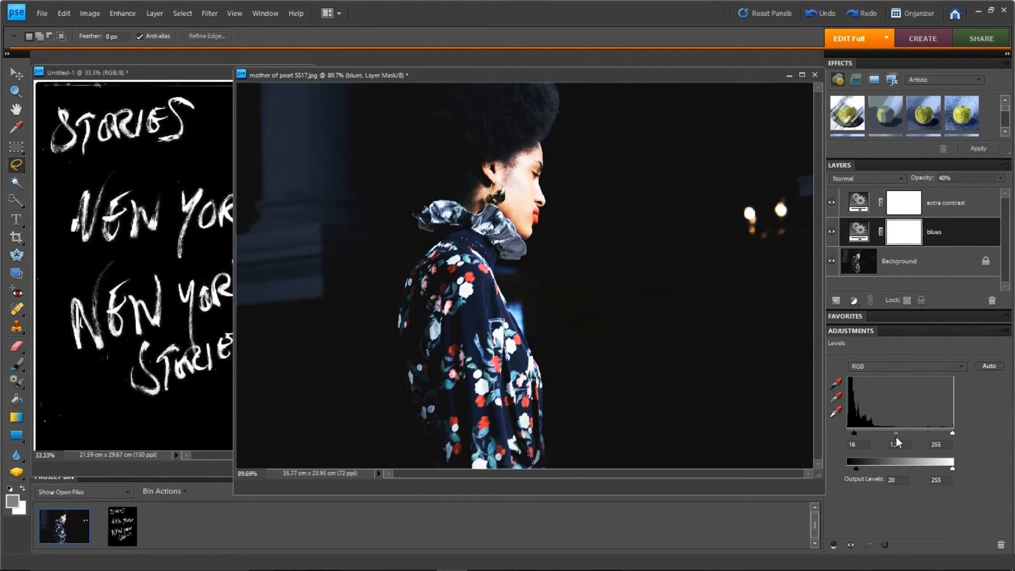
{"action": "left_click", "coordinate": [900, 261]}
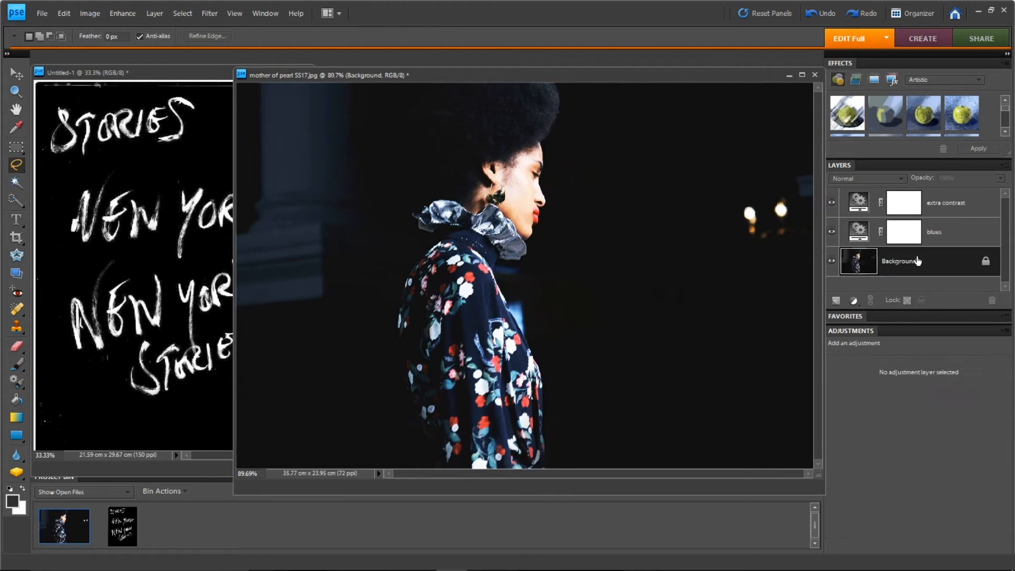
{"action": "left_click", "coordinate": [859, 202]}
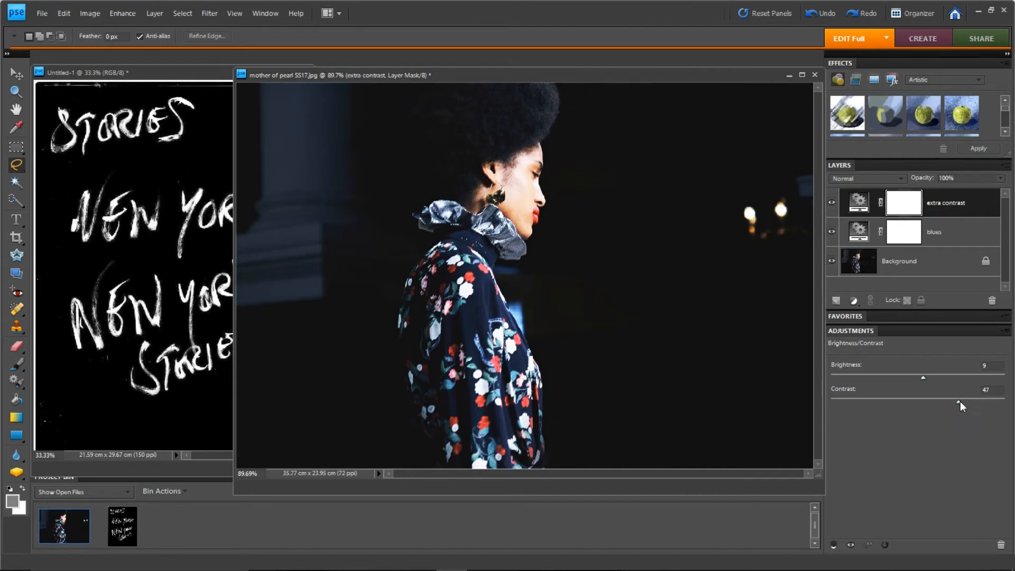
{"action": "left_click_drag", "start_coordinate": [923, 393], "coordinate": [961, 402]}
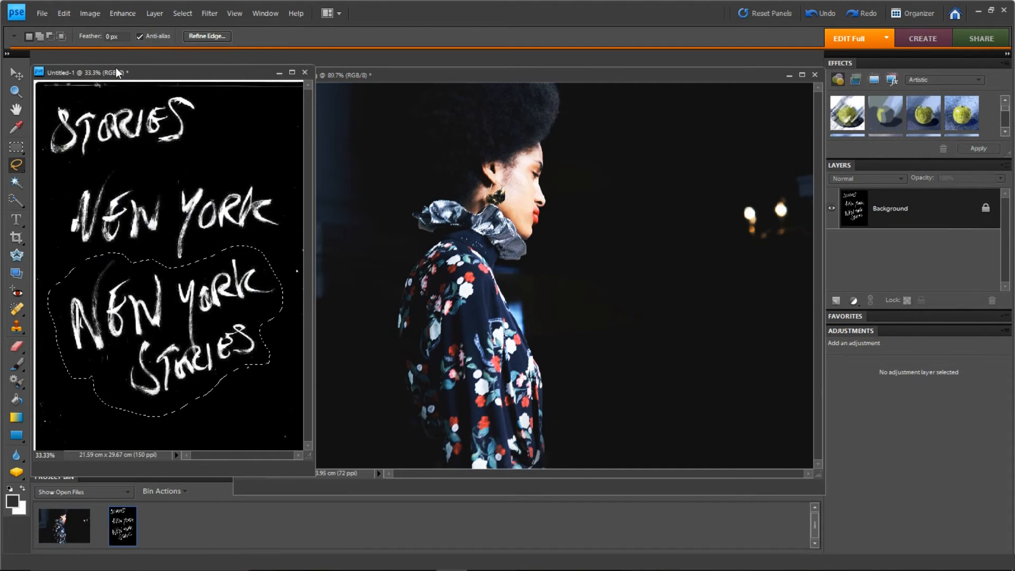
Step: Paste the copied handwriting into the mother of pearl photo as Layer 1, then choose Move
{"action": "left_click", "coordinate": [63, 12]}
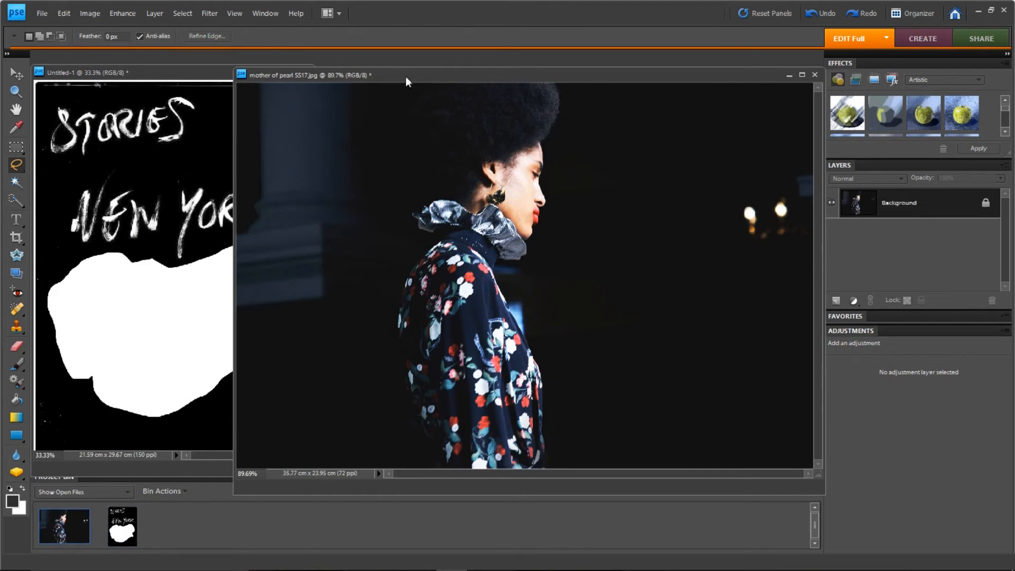
{"action": "left_click", "coordinate": [63, 13]}
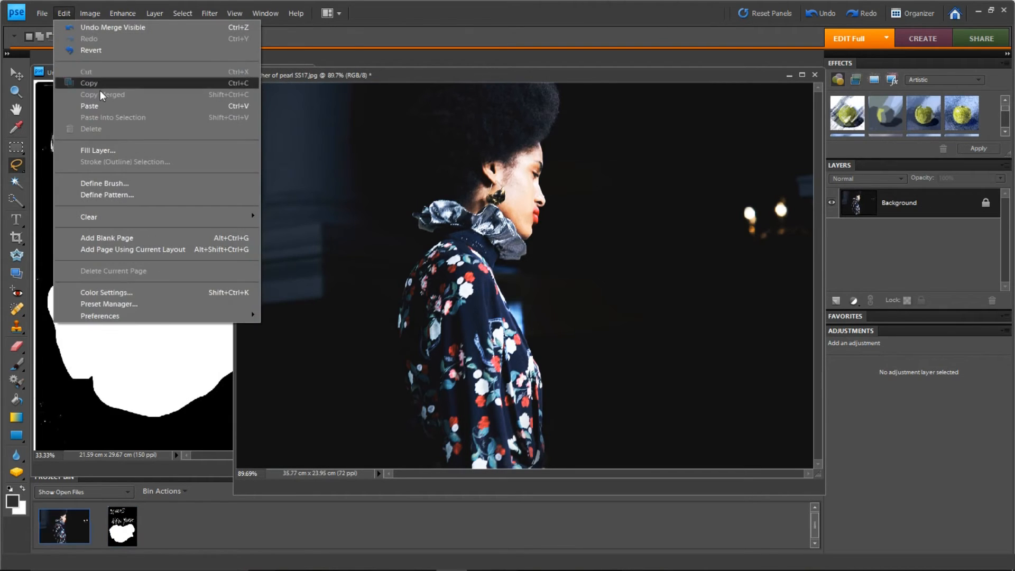
{"action": "left_click", "coordinate": [90, 106]}
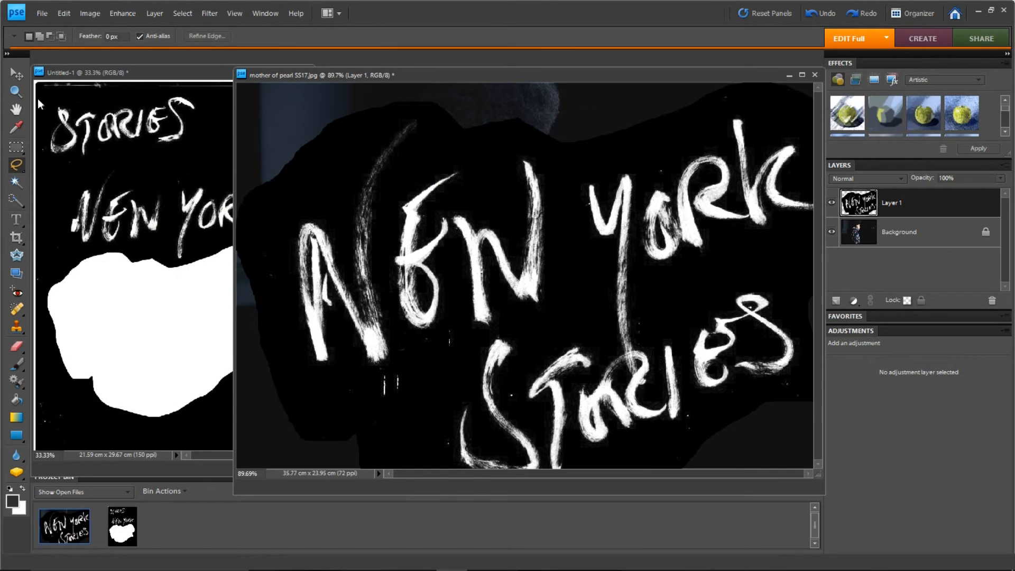
{"action": "left_click", "coordinate": [17, 73]}
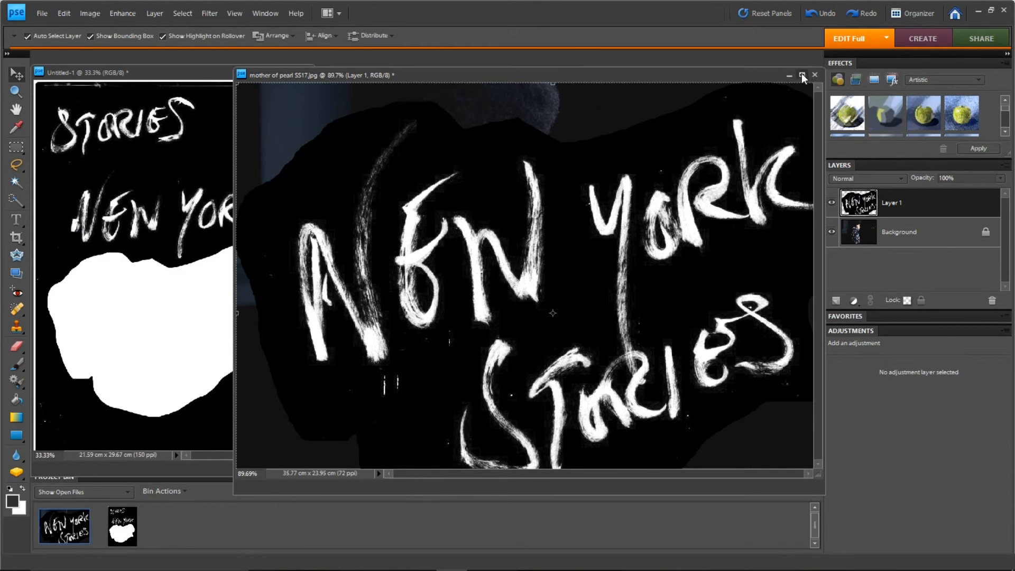
Step: Maximize the photo window, then shrink Layer 1 and place it beside the model's face
{"action": "left_click", "coordinate": [803, 75]}
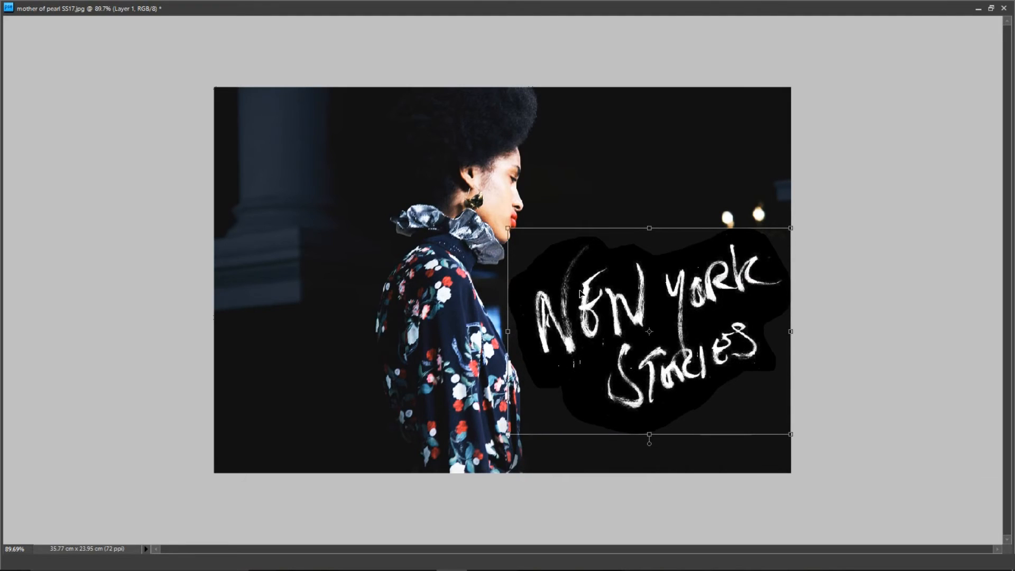
{"action": "left_click_drag", "start_coordinate": [649, 331], "coordinate": [609, 320]}
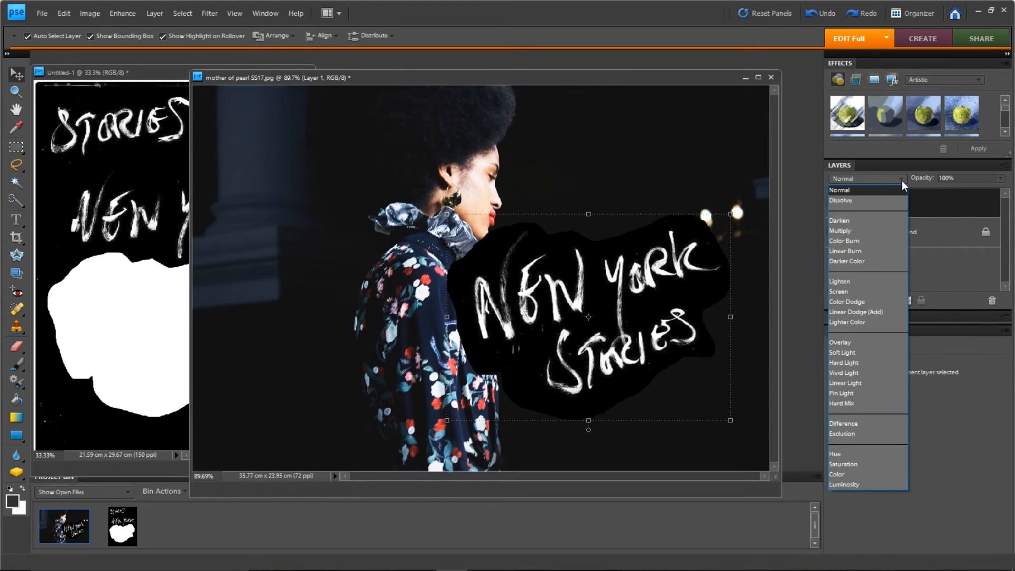
{"action": "mouse_move", "coordinate": [859, 286]}
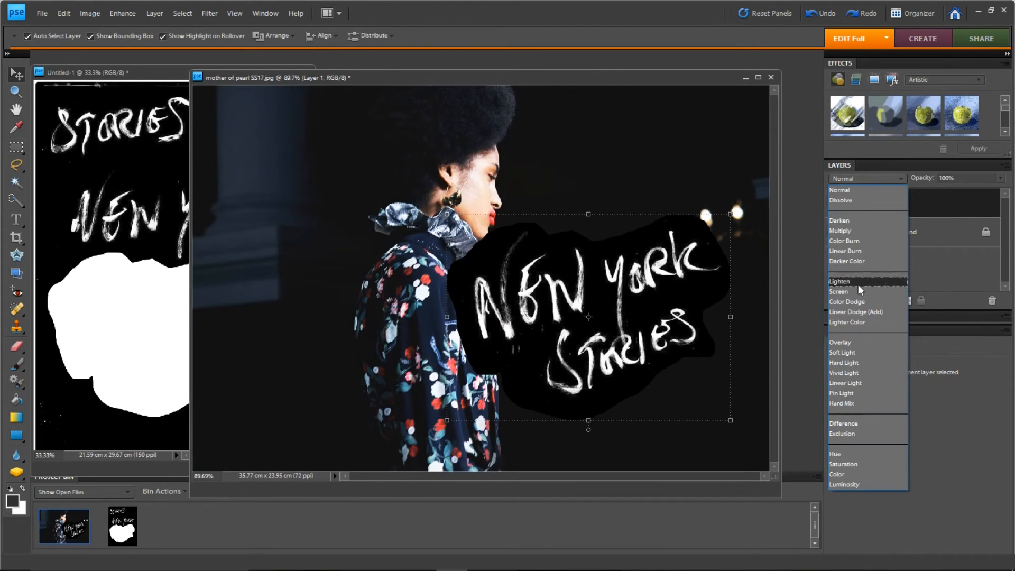
Step: Set Layer 1 to Screen blend mode and erase leftover marks around the lettering
{"action": "left_click", "coordinate": [839, 291]}
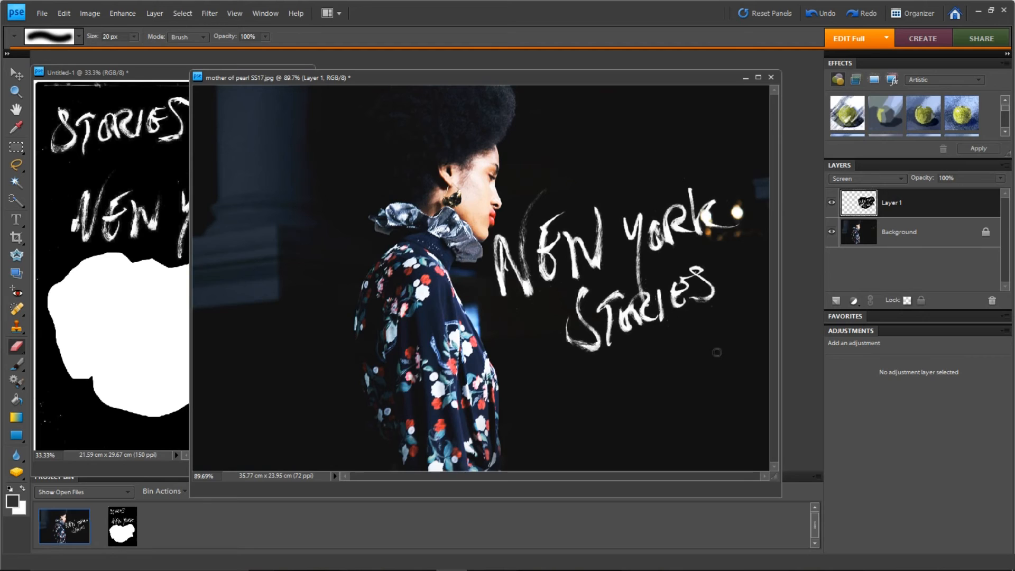
{"action": "mouse_move", "coordinate": [629, 346]}
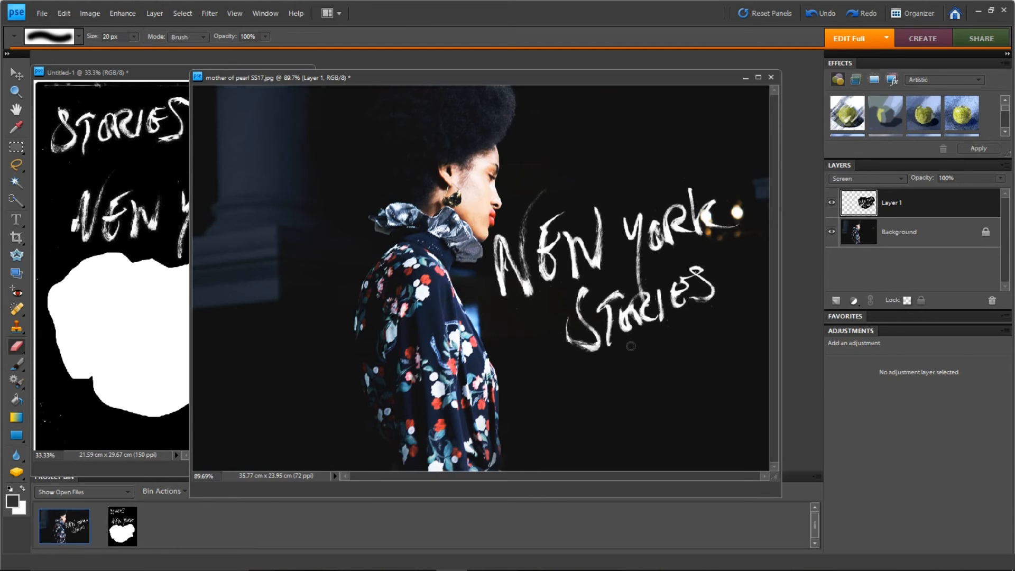
{"action": "left_click", "coordinate": [11, 73]}
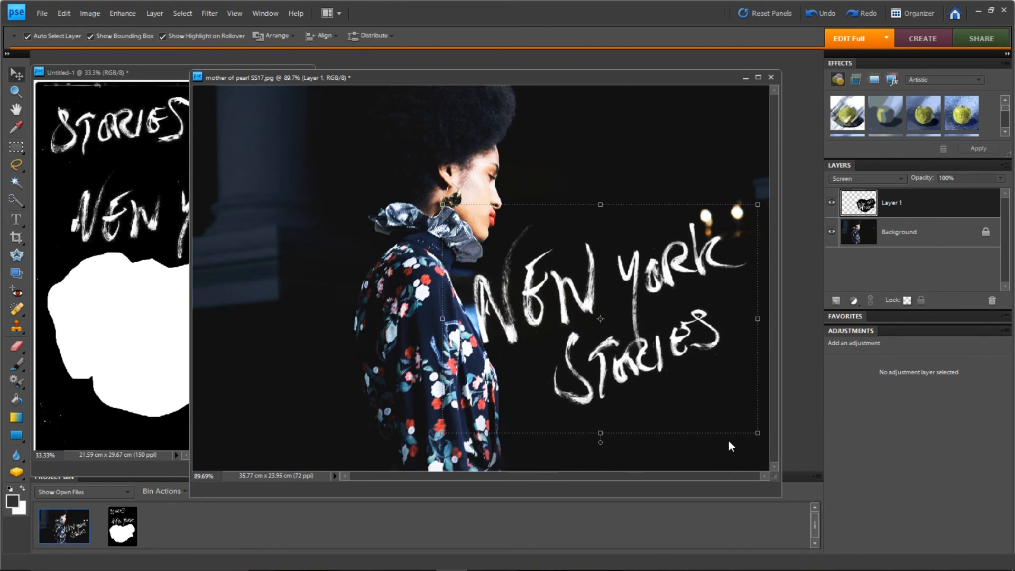
Step: Flatten the image and save it as high-quality JPEG 'mother of pearl SS17 handwriting'
{"action": "left_click", "coordinate": [154, 13]}
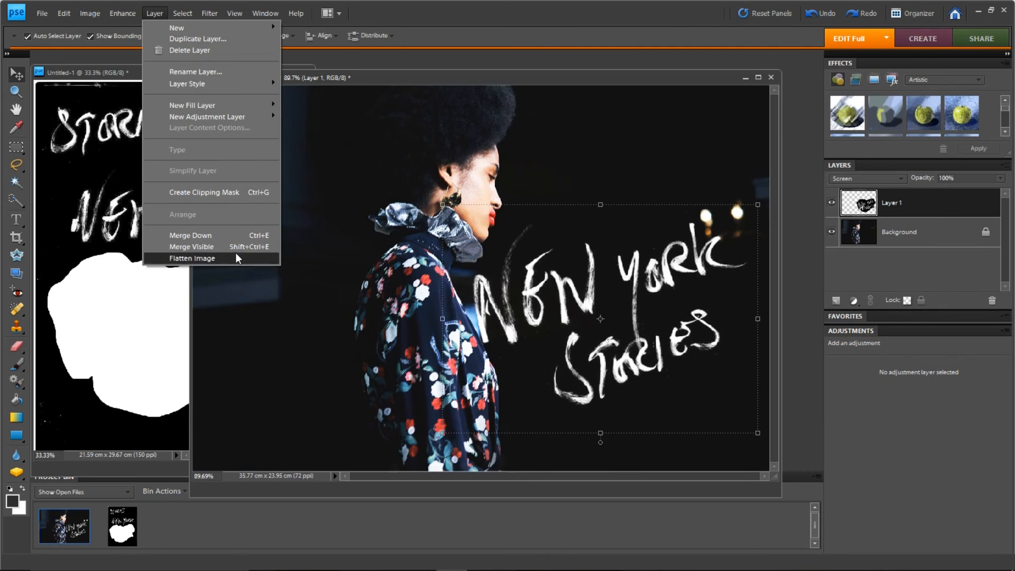
{"action": "left_click", "coordinate": [192, 257]}
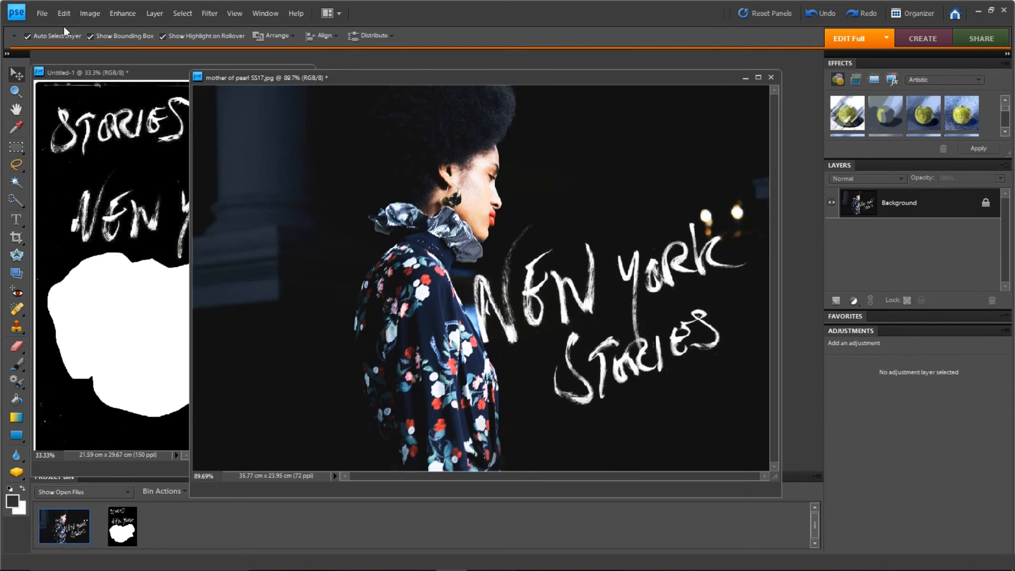
{"action": "left_click", "coordinate": [42, 13]}
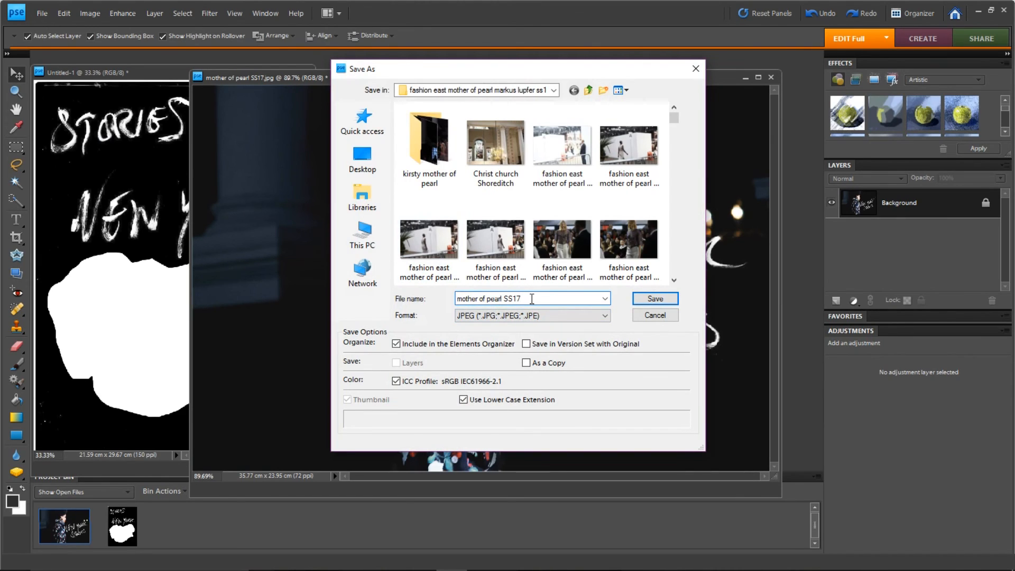
{"action": "type", "text": "handwriting"}
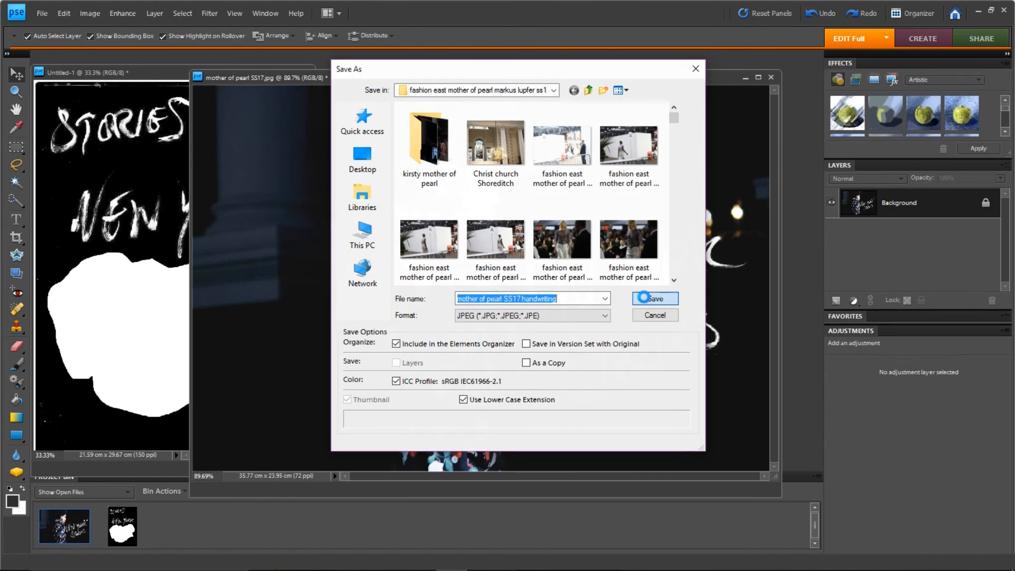
{"action": "left_click", "coordinate": [653, 298]}
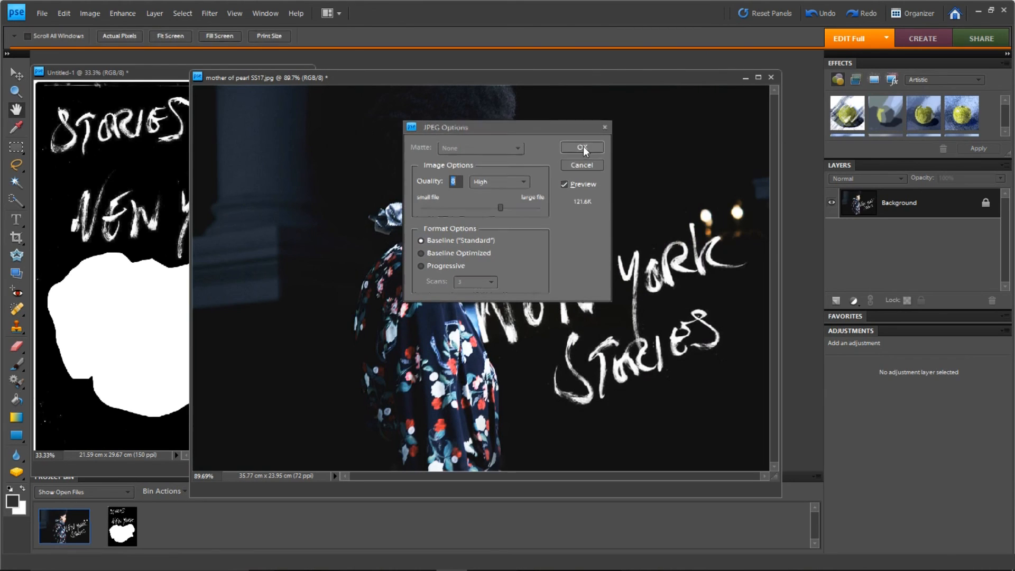
{"action": "left_click", "coordinate": [580, 147]}
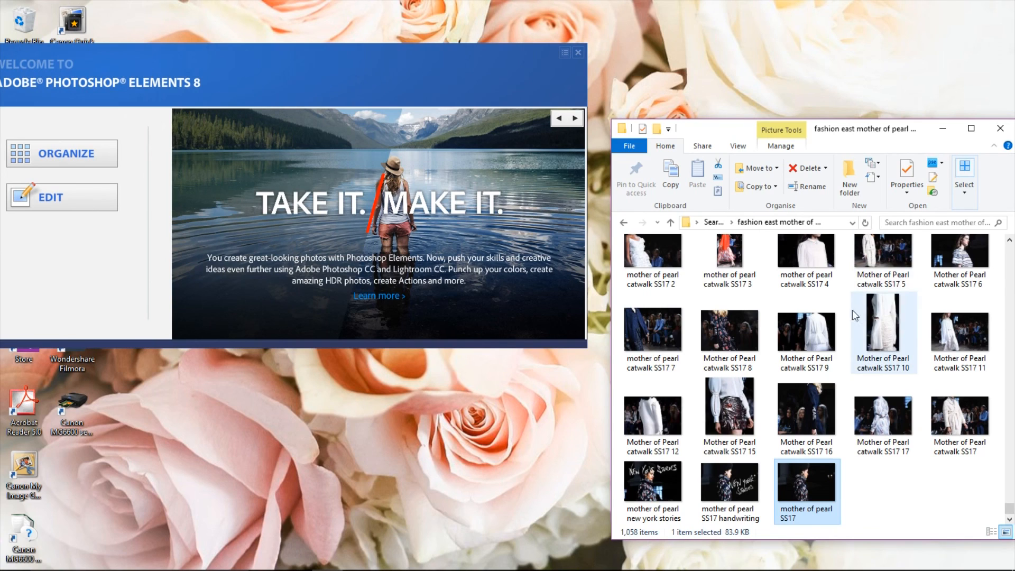
{"action": "mouse_move", "coordinate": [730, 490]}
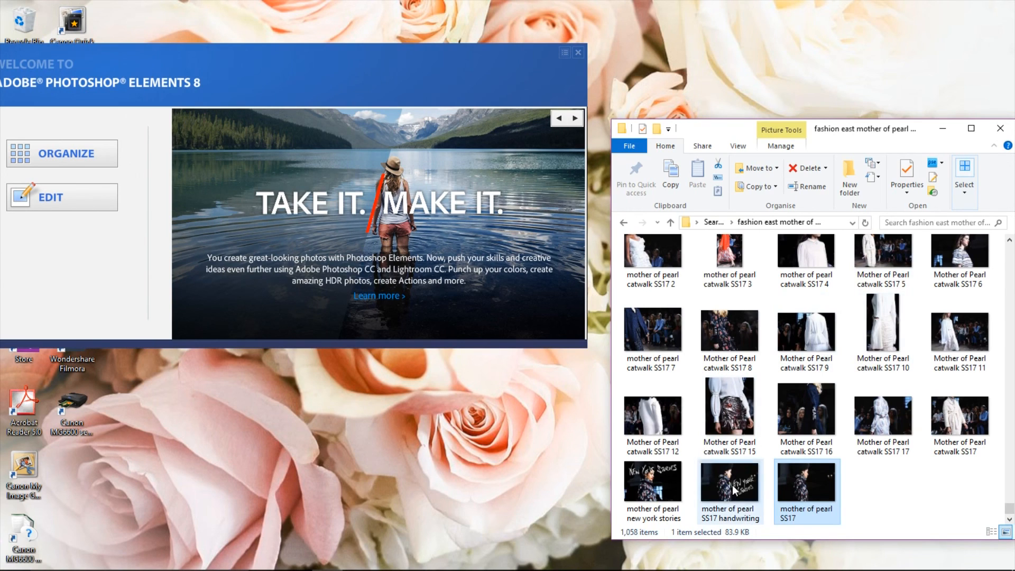
Step: Show file options for the saved 'mother of pearl SS17 handwriting' JPEG in File Explorer
{"action": "right_click", "coordinate": [730, 489]}
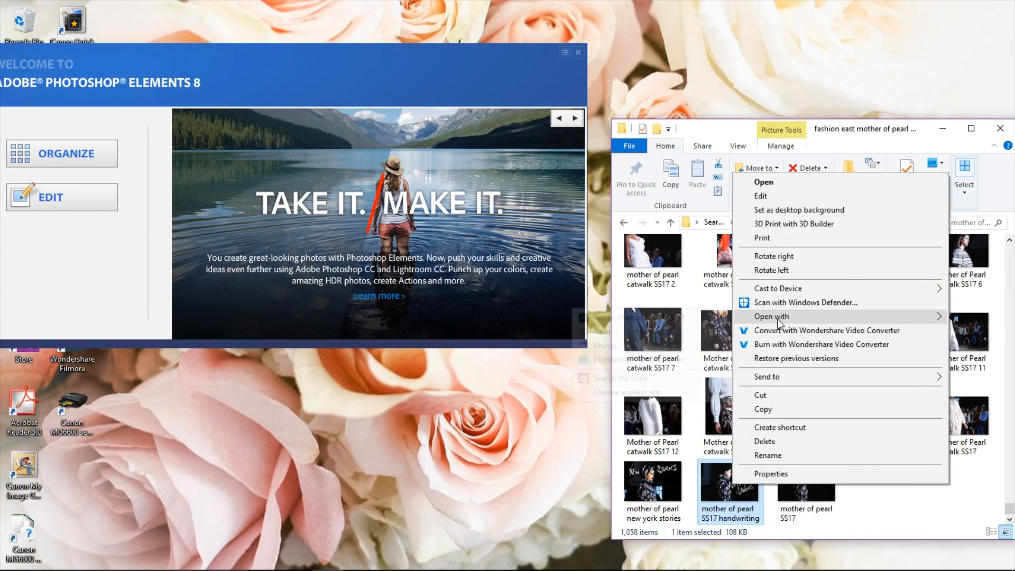